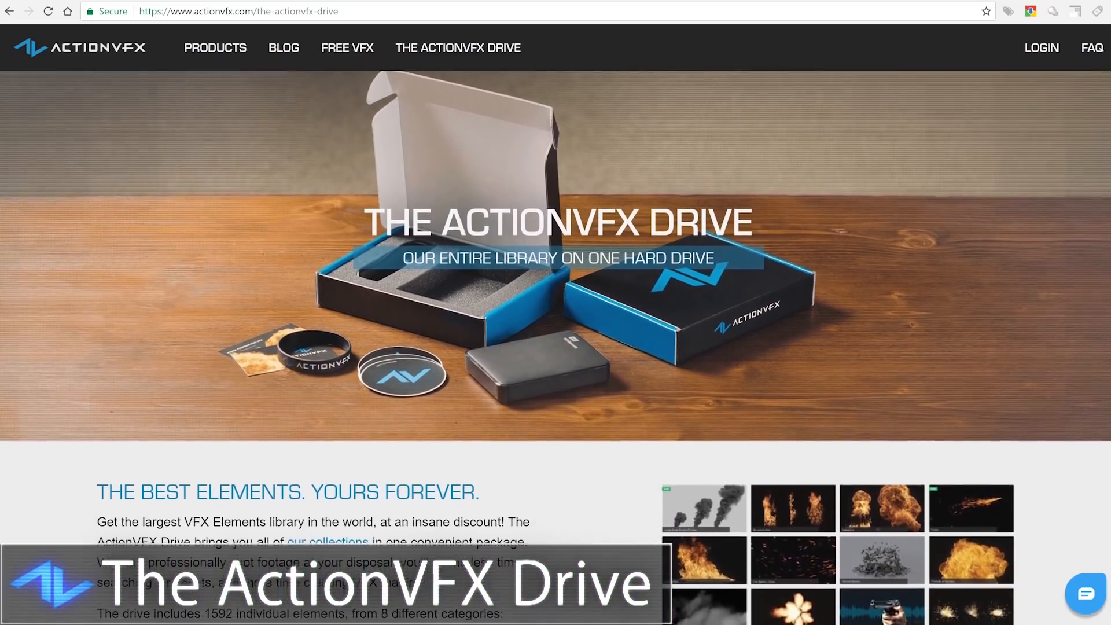
scroll("down", 3)
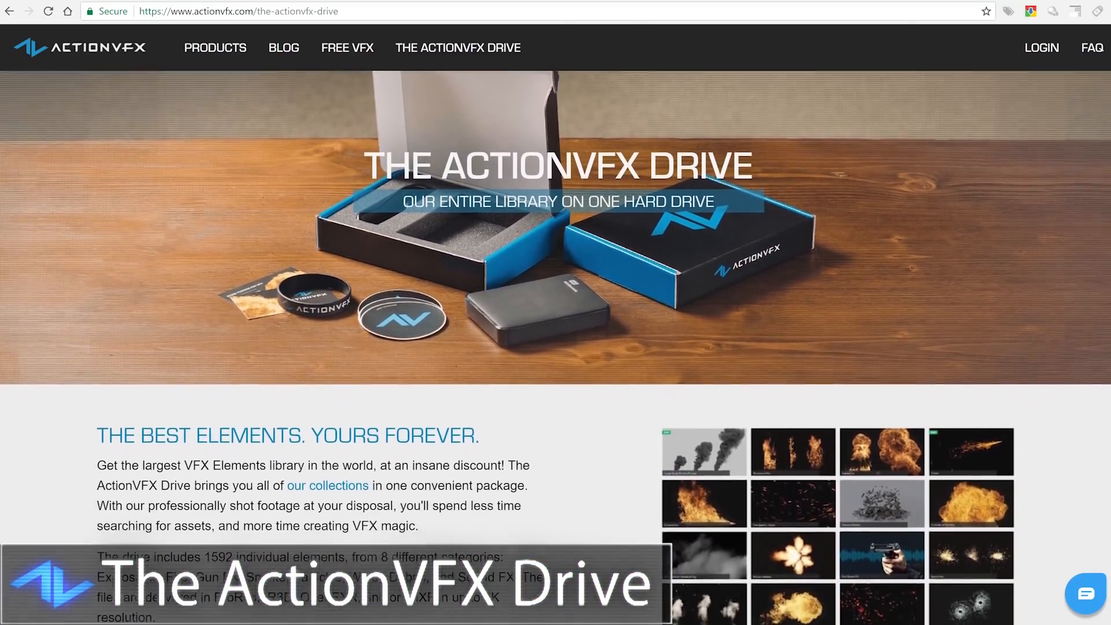